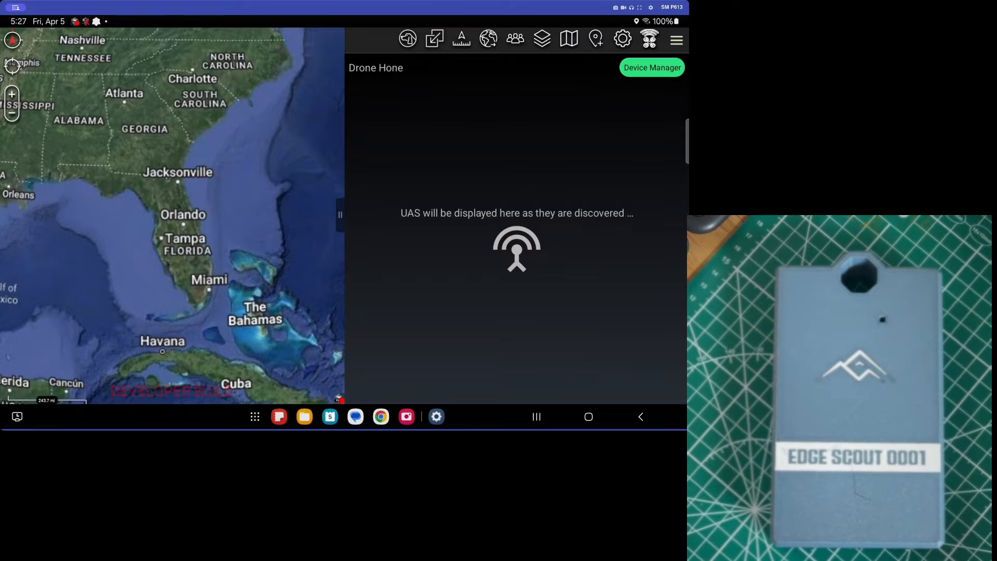
Step: Show the Device Manager listing Living Room and Edge Scout 0001 Demo as available devices
{"action": "left_click", "coordinate": [652, 68]}
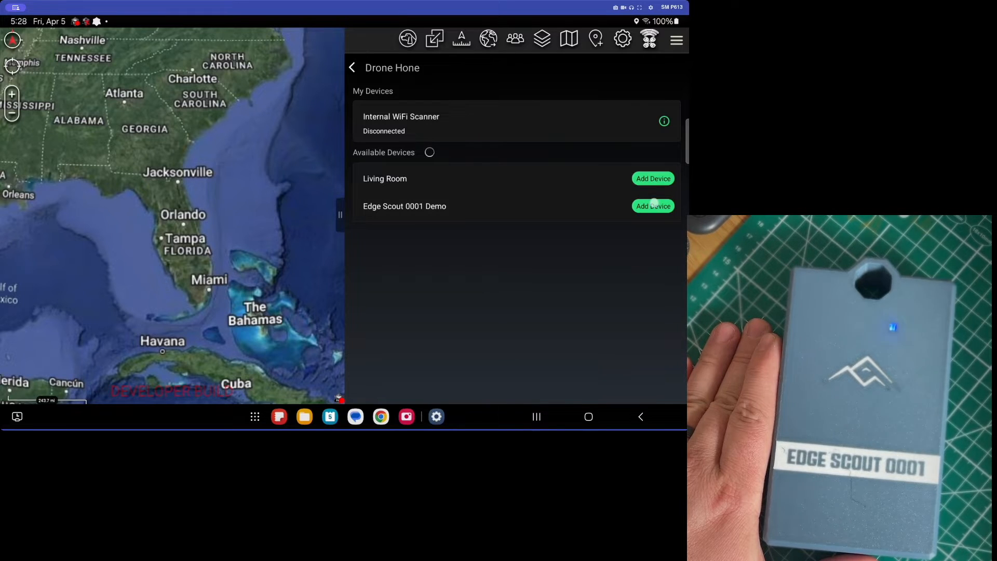
Step: Add the Edge Scout 0001 Demo scanner so it connects under My Devices at 77% battery
{"action": "left_click", "coordinate": [652, 205]}
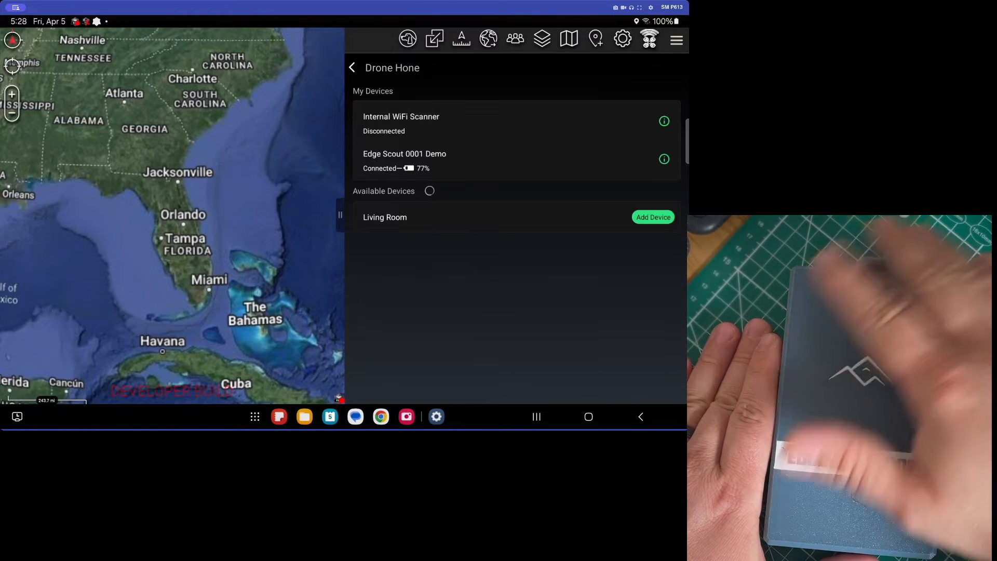
{"action": "left_click", "coordinate": [663, 158]}
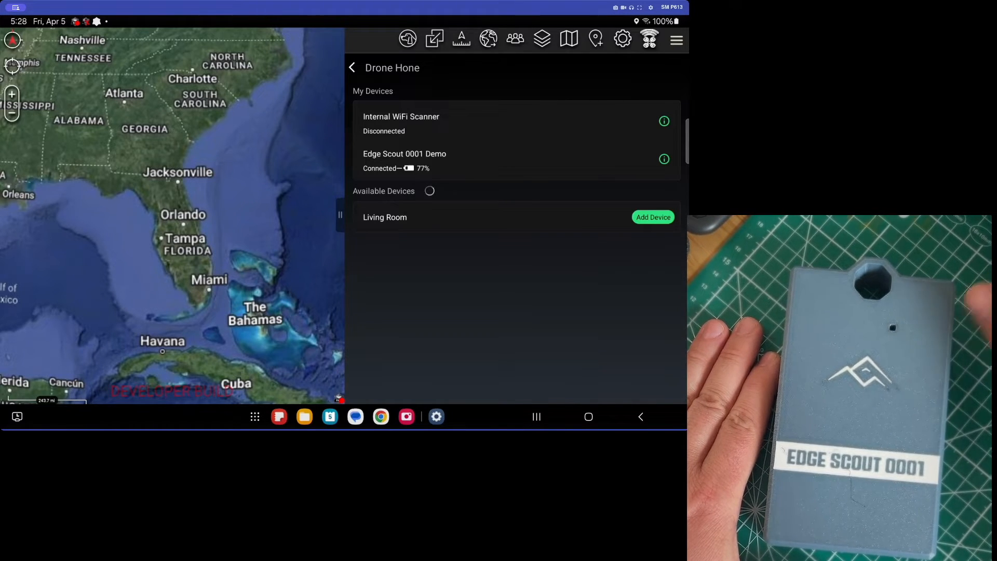
Step: Return from the Device Manager to the empty discovered-drones list
{"action": "left_click", "coordinate": [352, 68]}
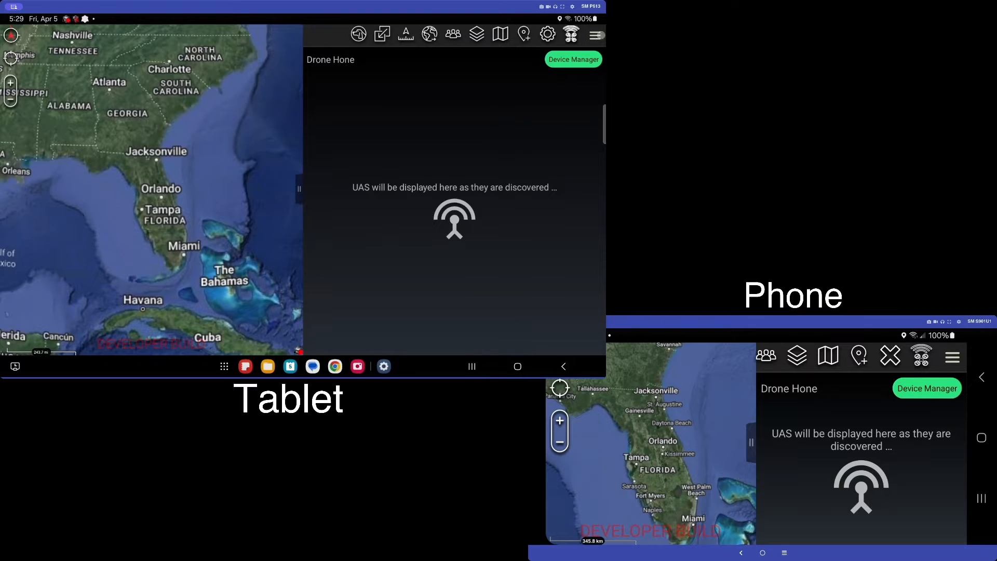
Step: Enable Auto Broadcast Found UAS in the tablet's Drone Hone preferences and return to the drone list
{"action": "left_click", "coordinate": [595, 34]}
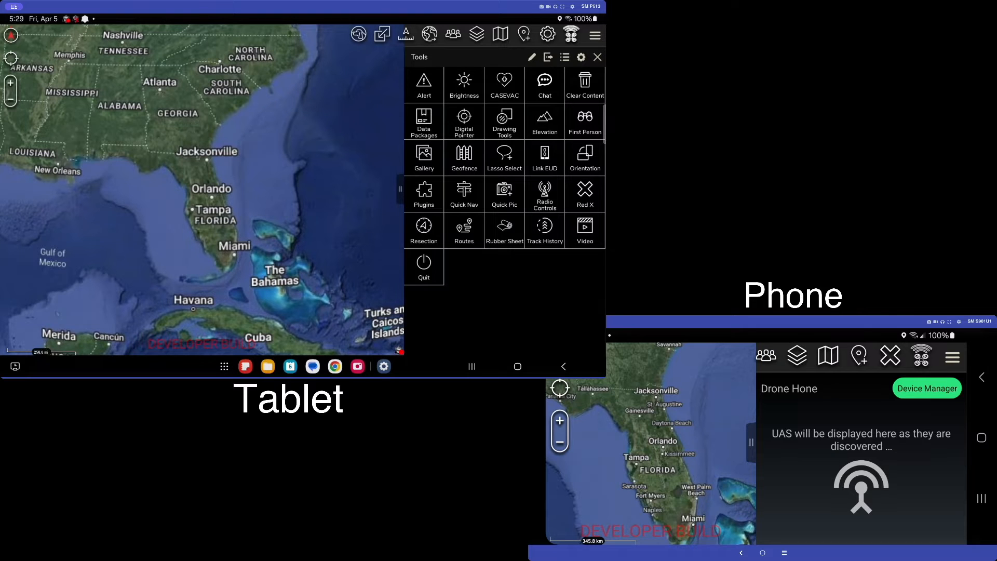
{"action": "left_click", "coordinate": [596, 56]}
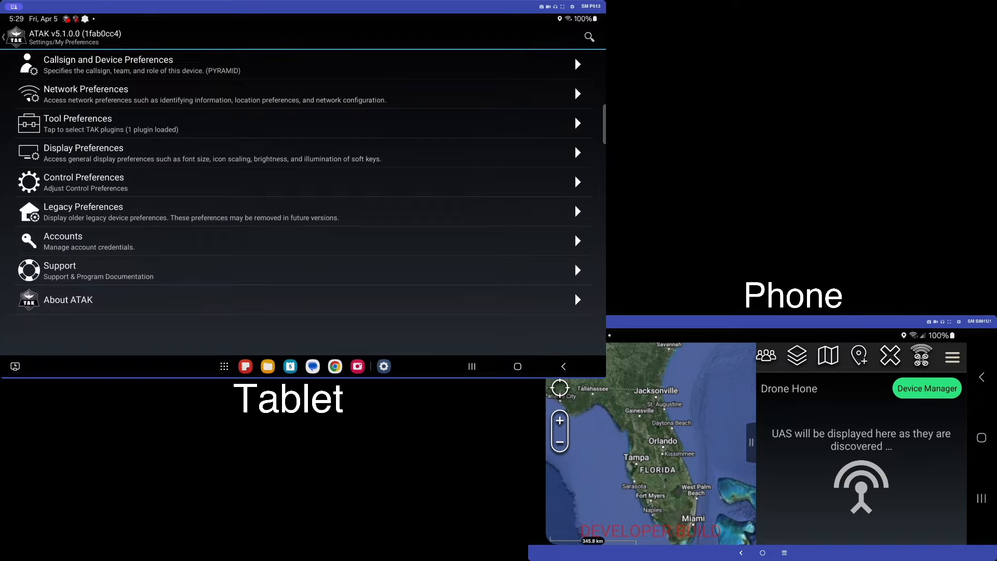
{"action": "left_click", "coordinate": [77, 122]}
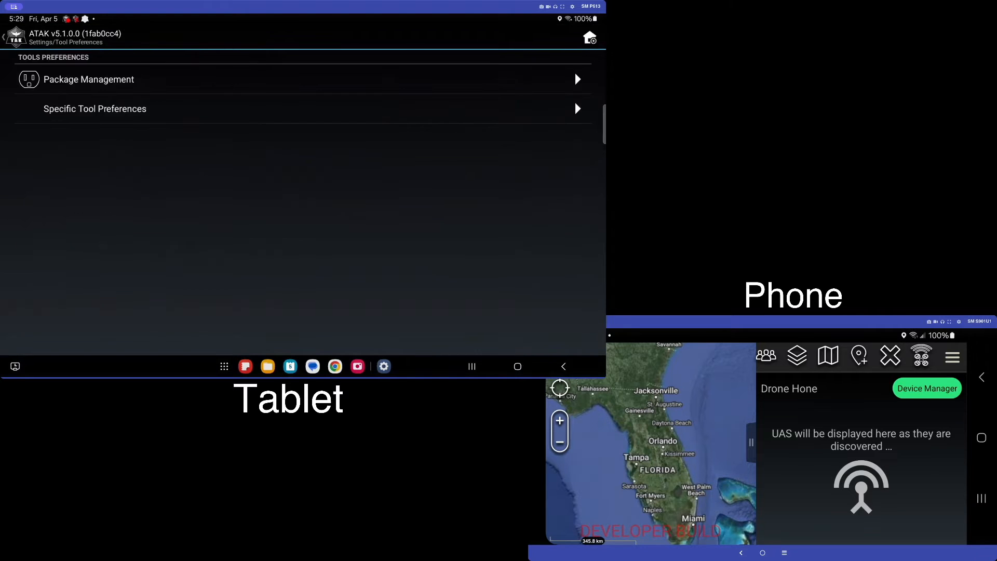
{"action": "left_click", "coordinate": [95, 109]}
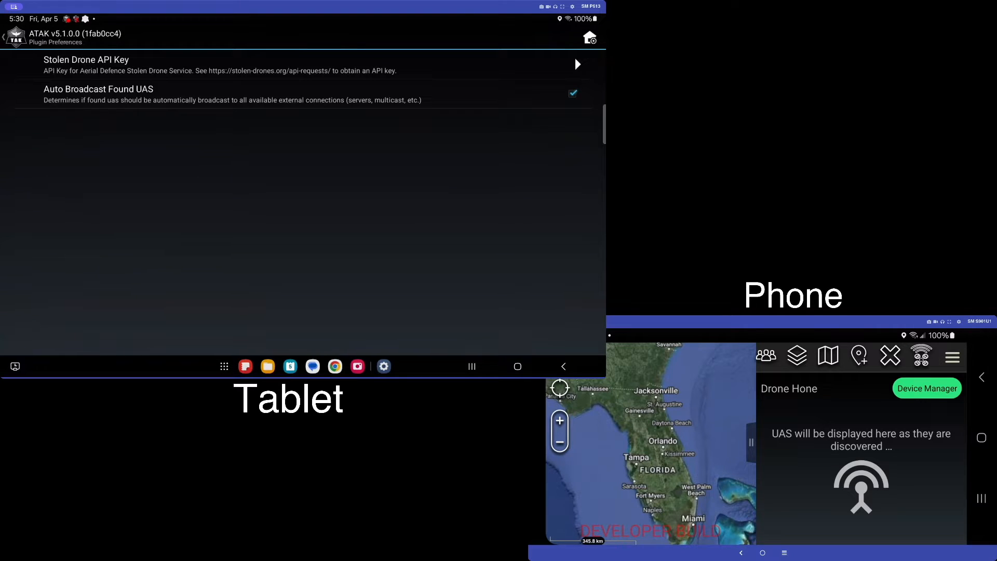
{"action": "left_click", "coordinate": [571, 93]}
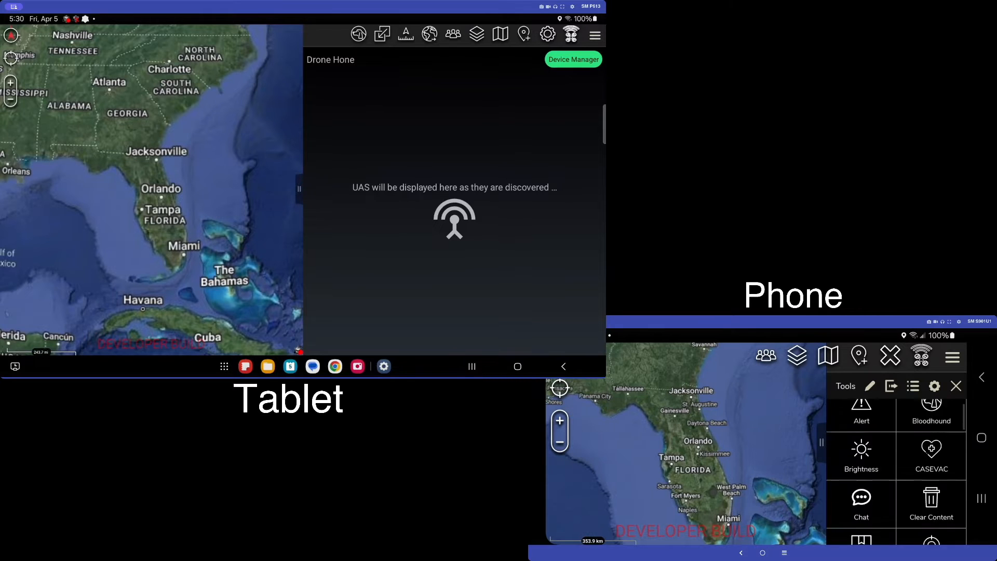
Step: Bring up the phone's Specific Tool Preferences list, scrolling to the Remote ID entry
{"action": "scroll", "scroll_direction": "down", "scroll_amount": 3}
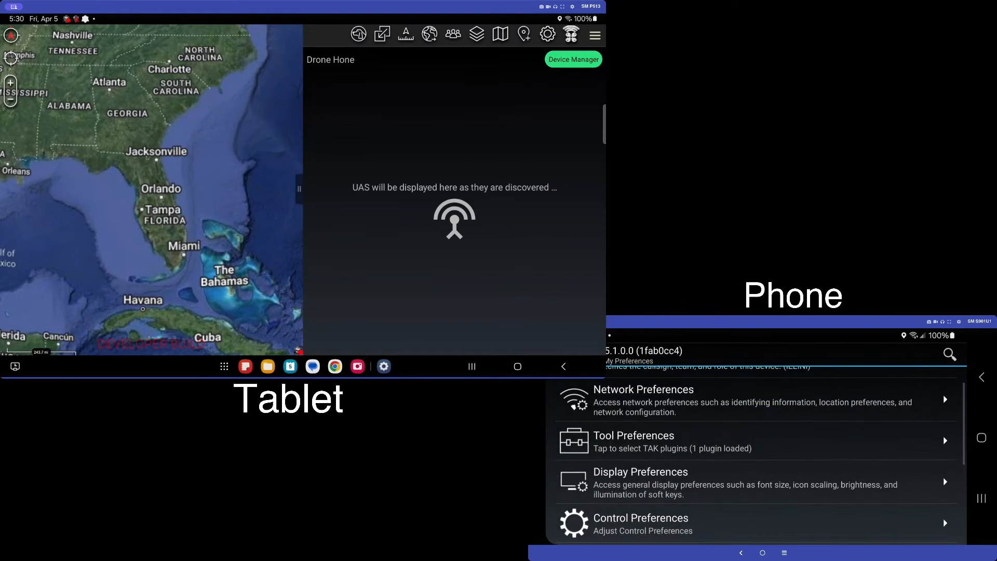
{"action": "left_click", "coordinate": [633, 435]}
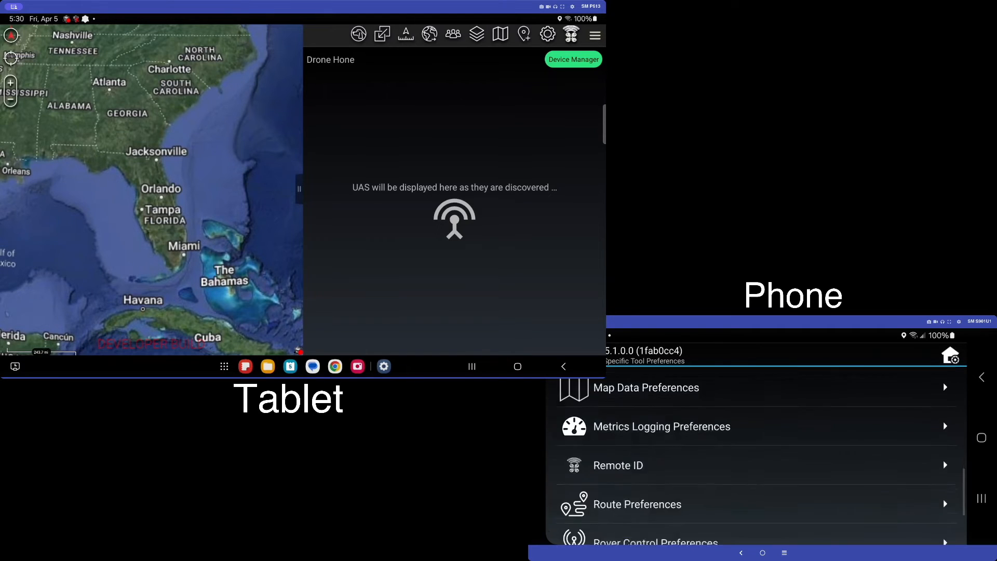
{"action": "scroll", "scroll_direction": "down", "scroll_amount": 3}
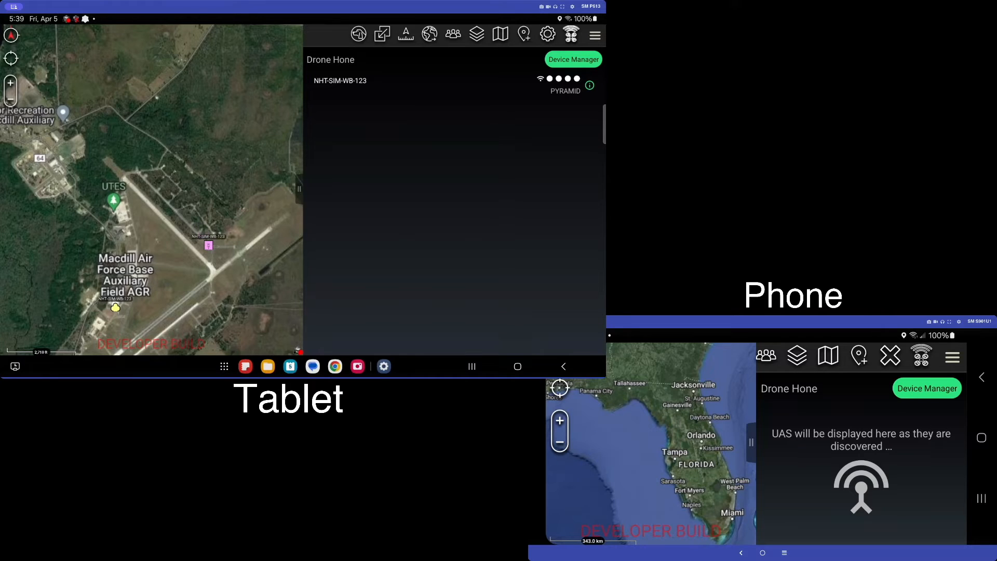
Step: Review the detailed UAS info for NHT-SIM-WB-123 and return to the list
{"action": "left_click", "coordinate": [340, 81]}
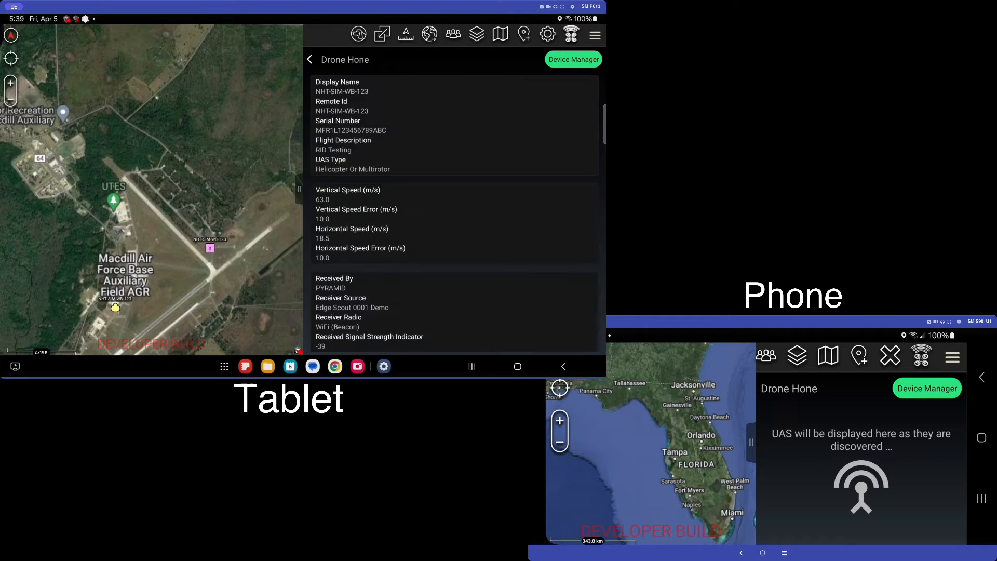
{"action": "scroll", "scroll_direction": "down", "scroll_amount": 3}
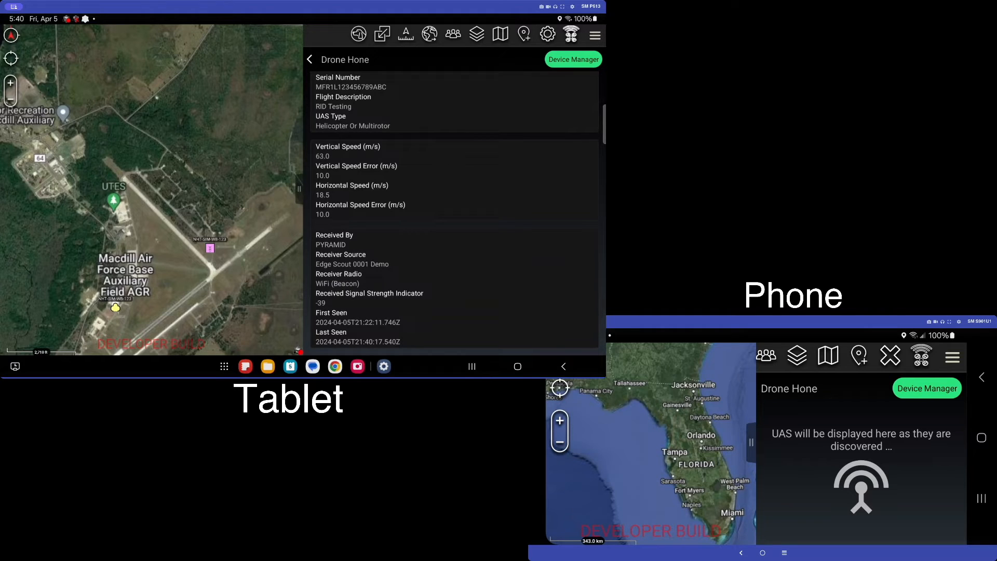
{"action": "left_click", "coordinate": [310, 59]}
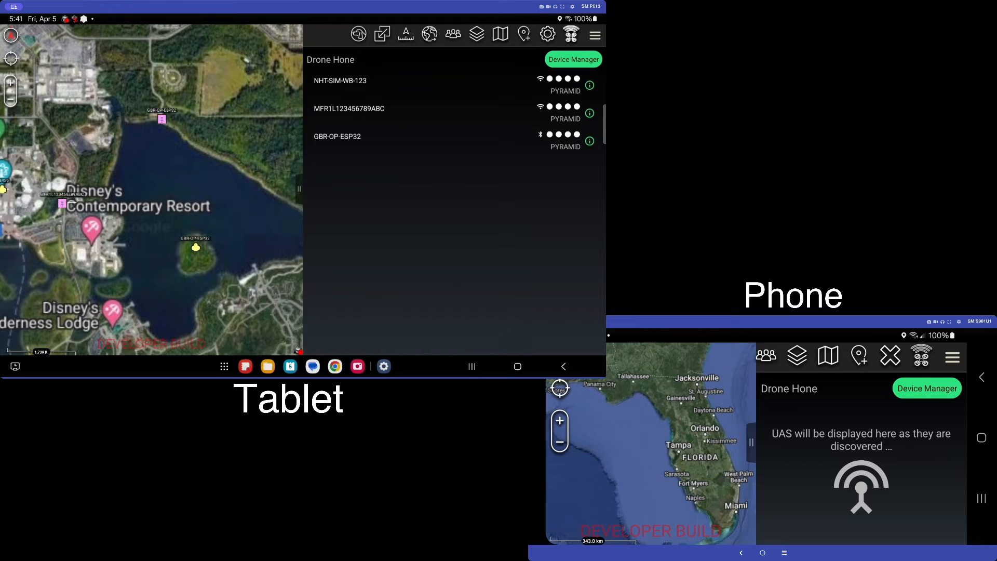
Step: Show GBR-OP-ESP32's full details: helicopter/multirotor, speeds, Bluetooth receiver, signal strength
{"action": "left_click", "coordinate": [195, 247]}
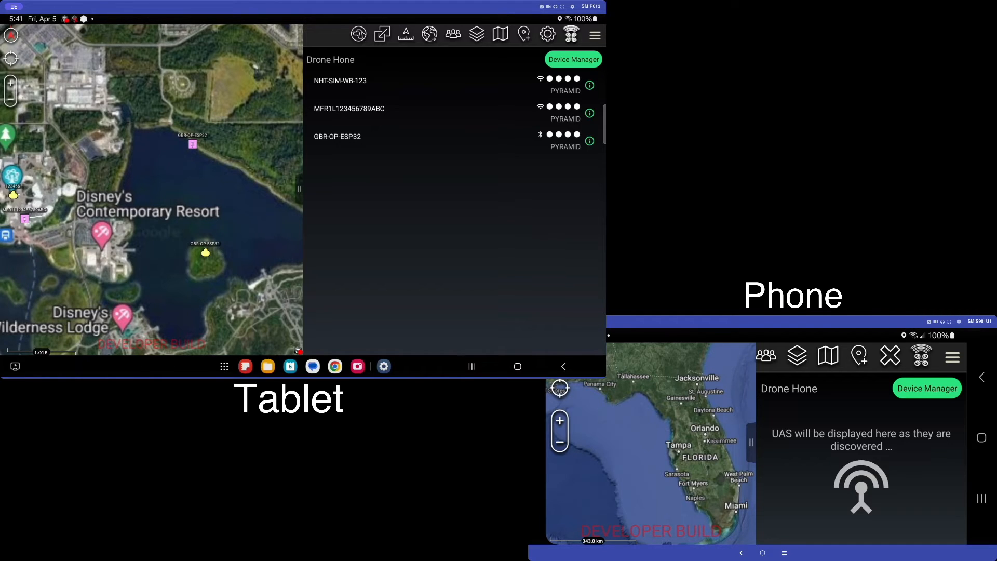
{"action": "left_click", "coordinate": [588, 140]}
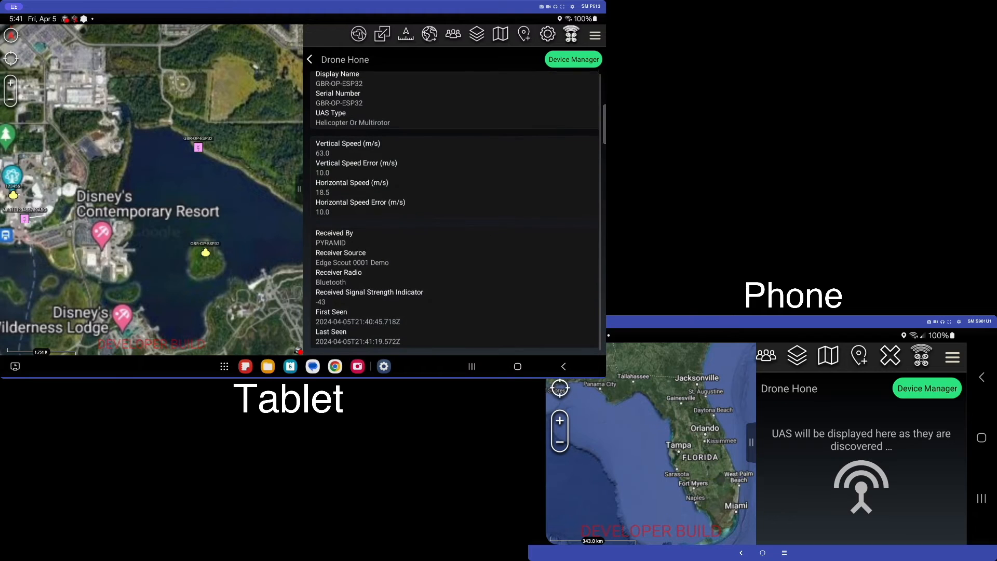
Step: Leave the drone details and close the panel, leaving the map with markers near Disney's Contemporary Resort
{"action": "left_click", "coordinate": [309, 58]}
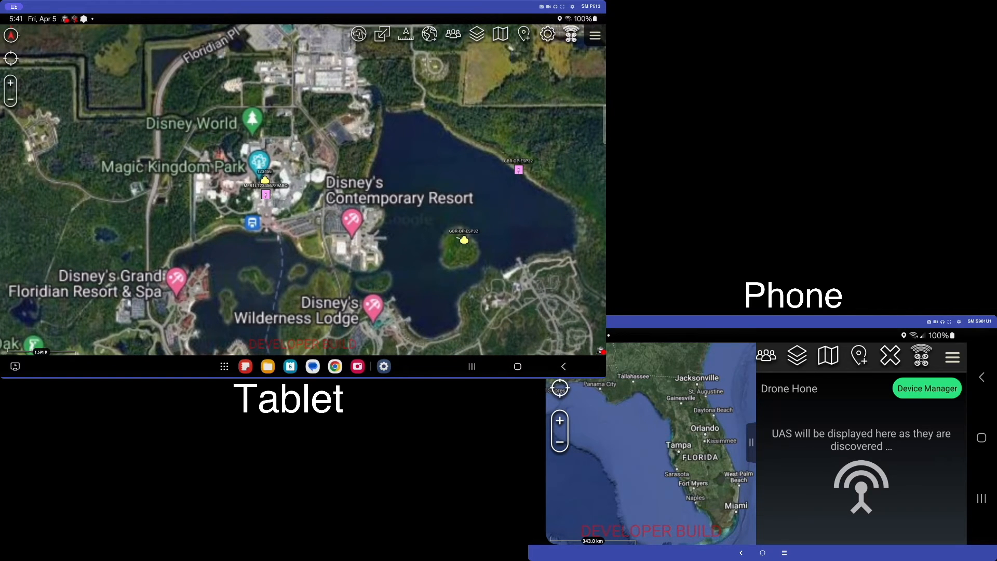
Step: Pan and zoom the tablet map, then reopen the three-drone Drone Hone list
{"action": "left_click", "coordinate": [570, 33]}
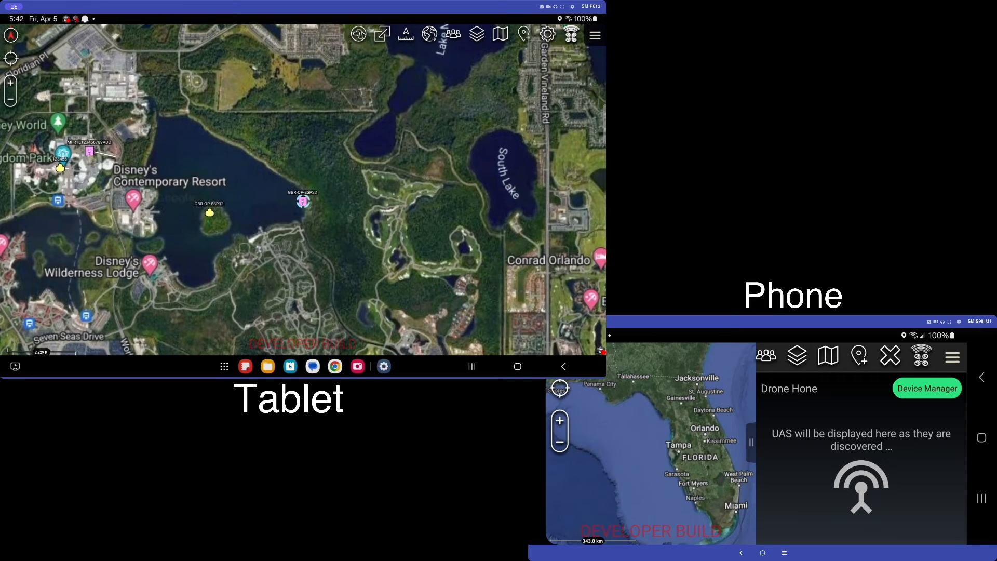
{"action": "left_click", "coordinate": [303, 201]}
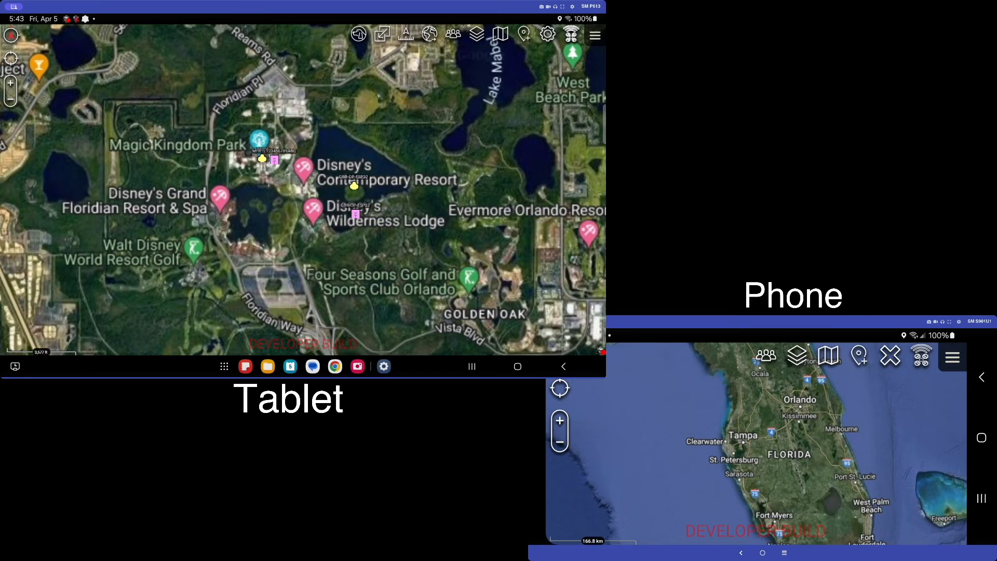
{"action": "left_click", "coordinate": [952, 356]}
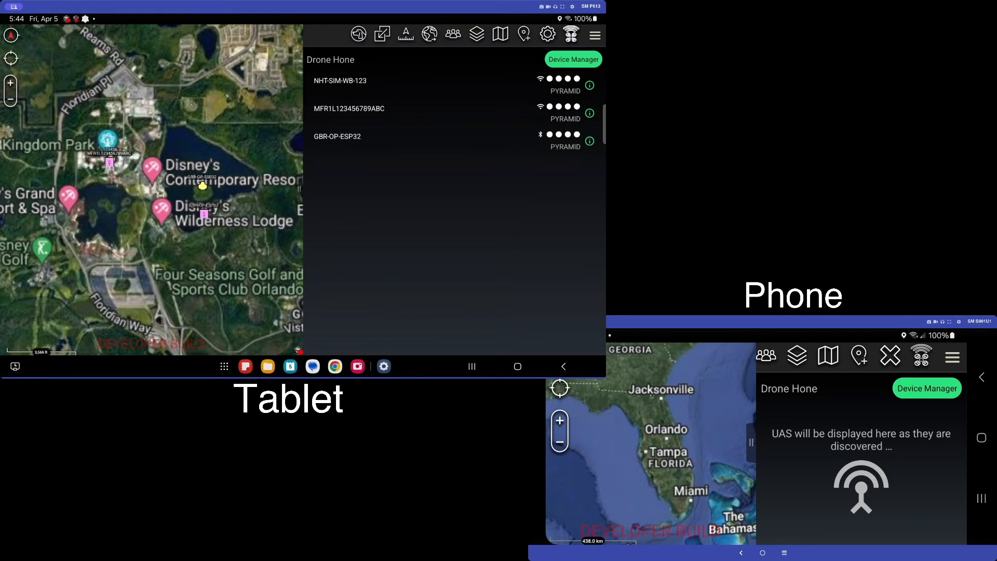
Step: Turn on Auto Broadcast Found UAS so the phone lists GBR-OP-ESP32, NHT-SIM-WB-123 and MFR1L123456789ABC
{"action": "left_click", "coordinate": [547, 33]}
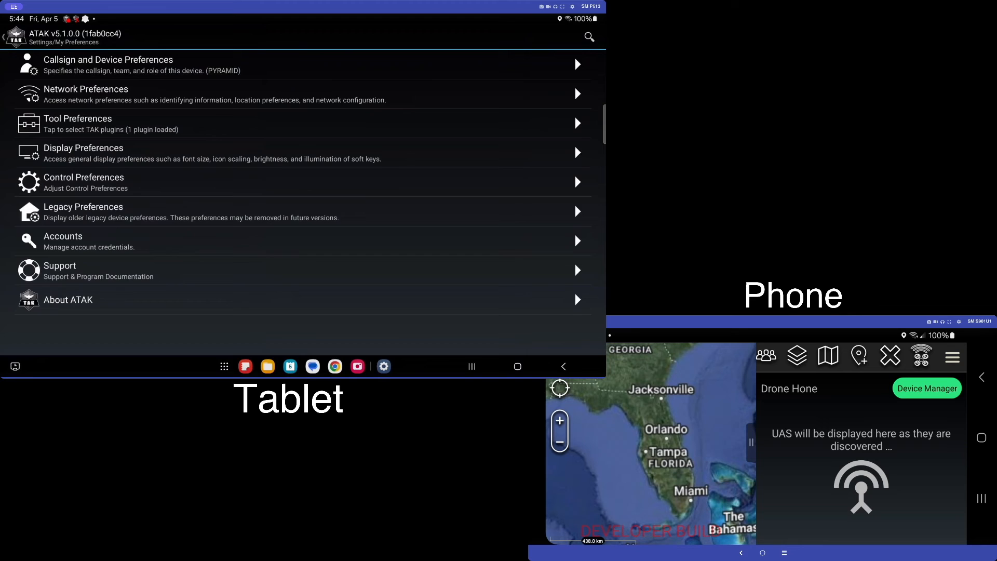
{"action": "left_click", "coordinate": [77, 124]}
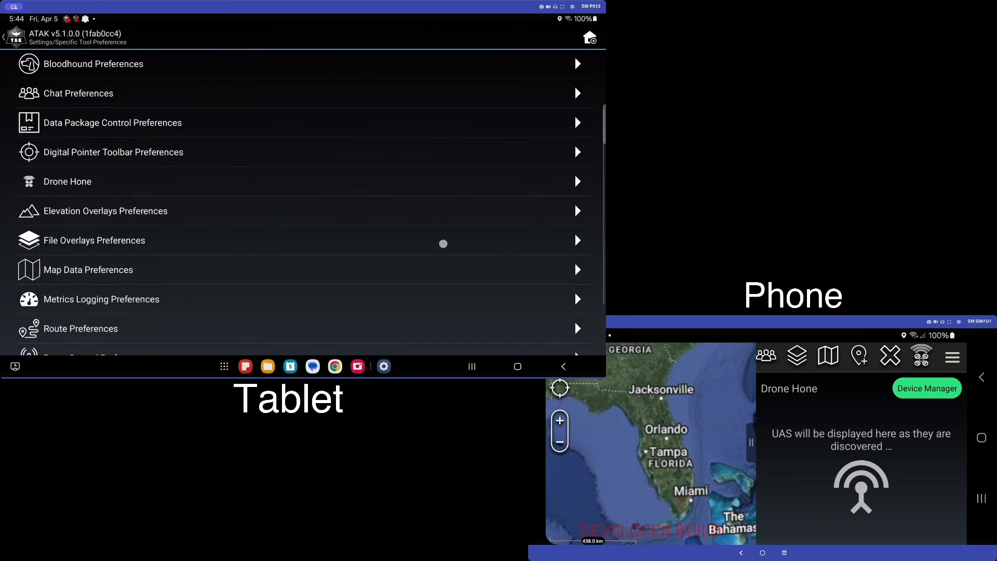
{"action": "left_click", "coordinate": [67, 180]}
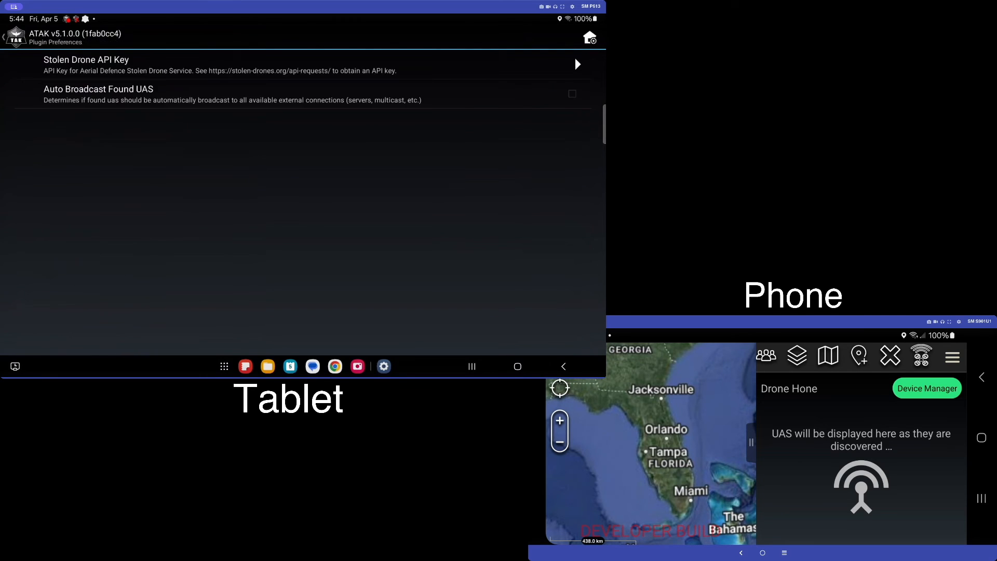
{"action": "left_click", "coordinate": [571, 94]}
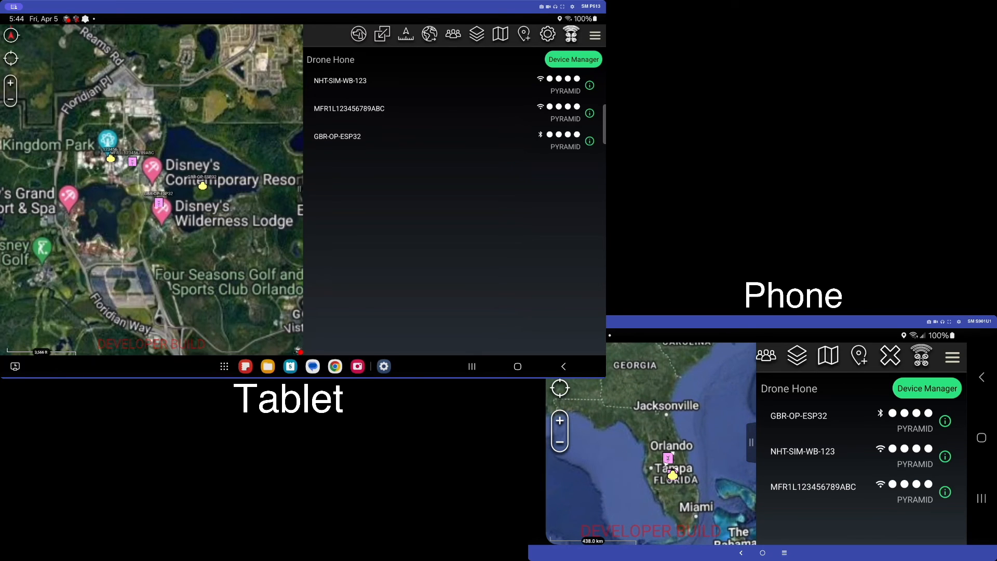
Step: Zoom the phone map to the drones near Magic Kingdom and review GBR-OP-ESP32's details
{"action": "left_click", "coordinate": [945, 420]}
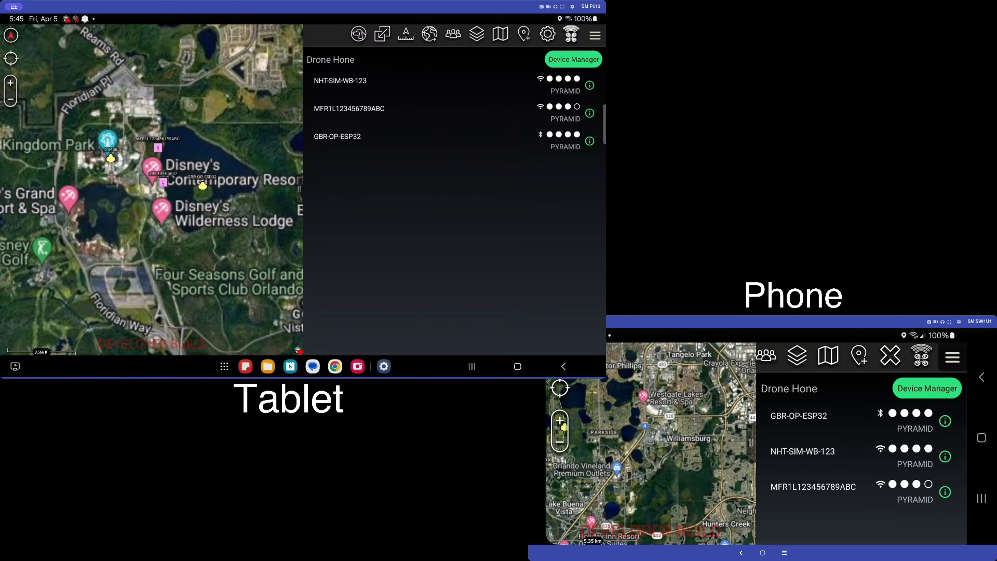
{"action": "left_click", "coordinate": [945, 420]}
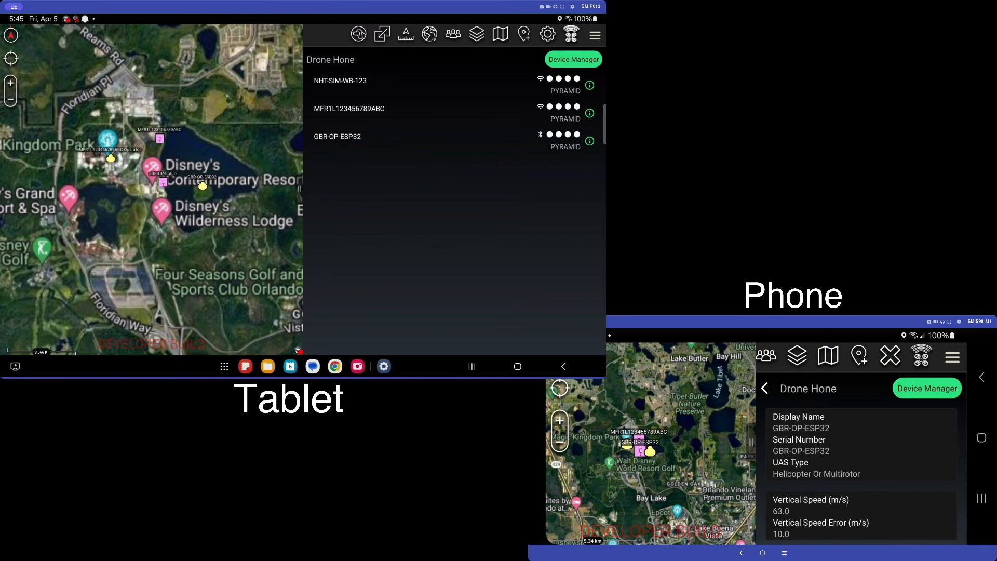
{"action": "left_click", "coordinate": [765, 388]}
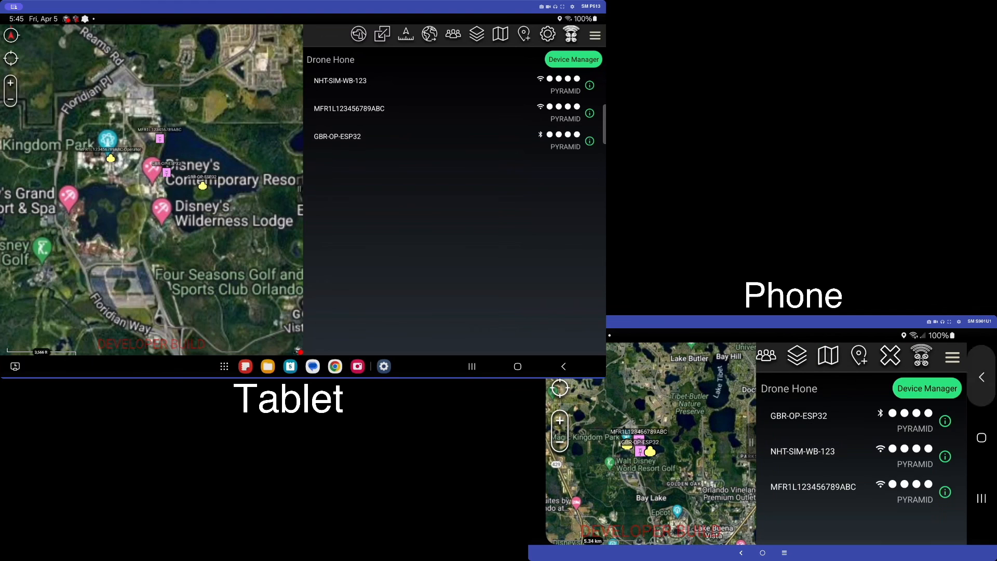